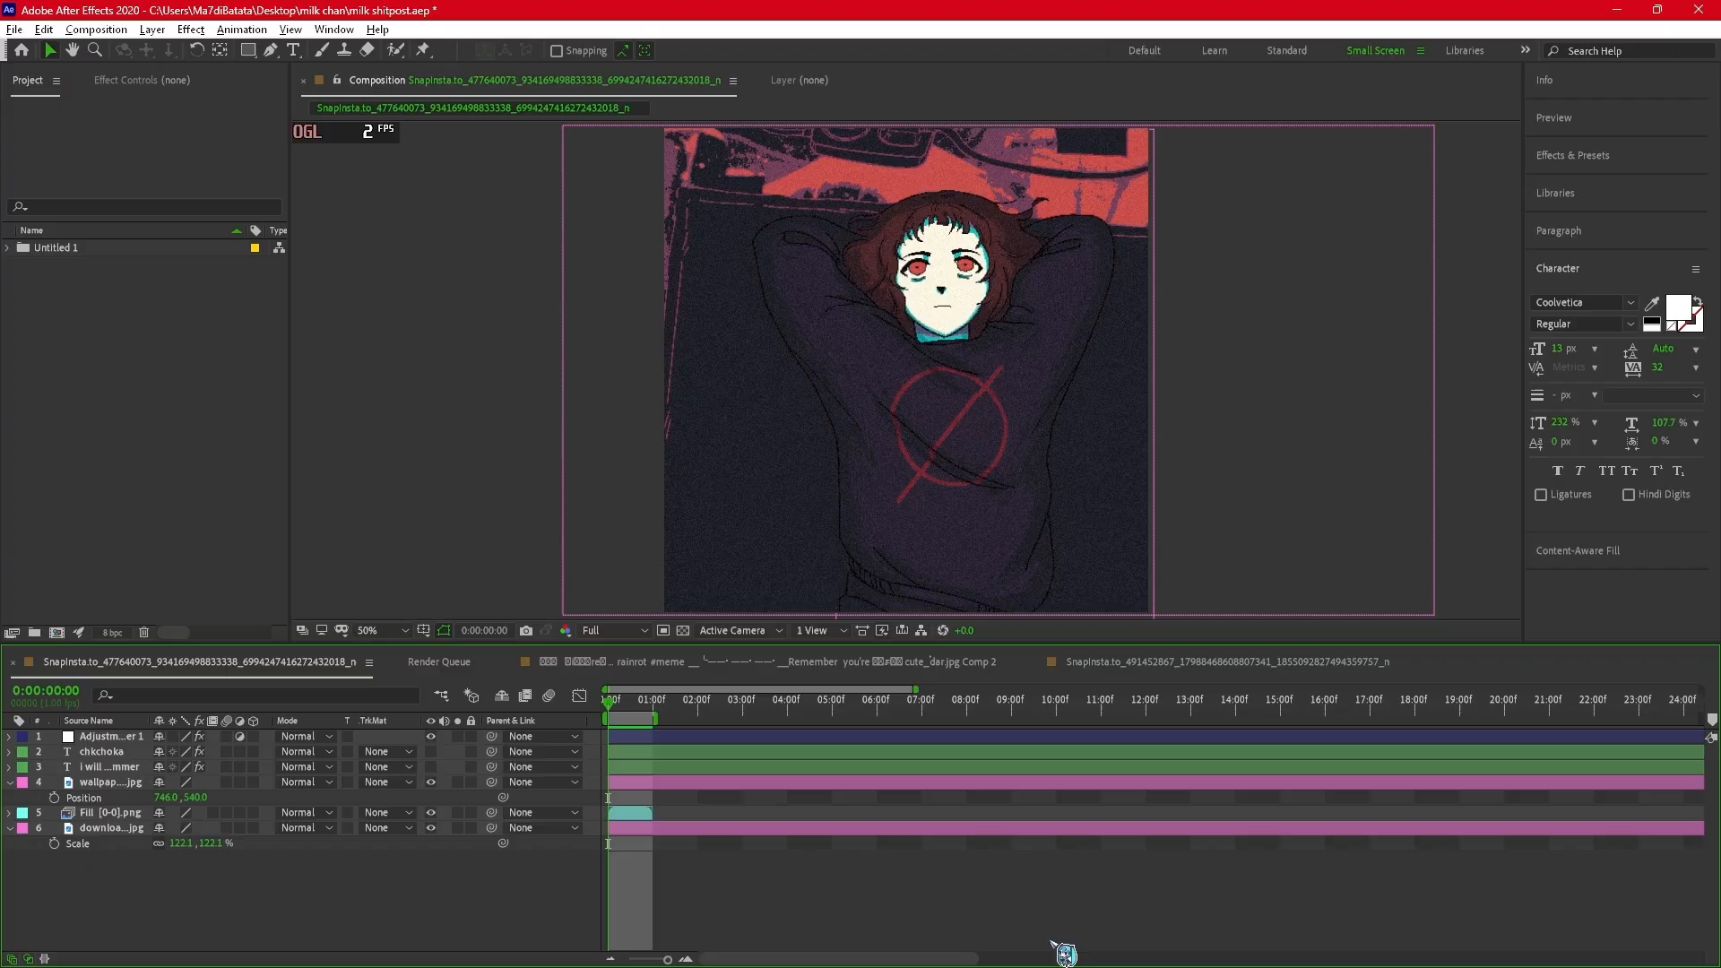
Create a new Null Object in the illustration composition via the Composition panel menu
left_click(333, 29)
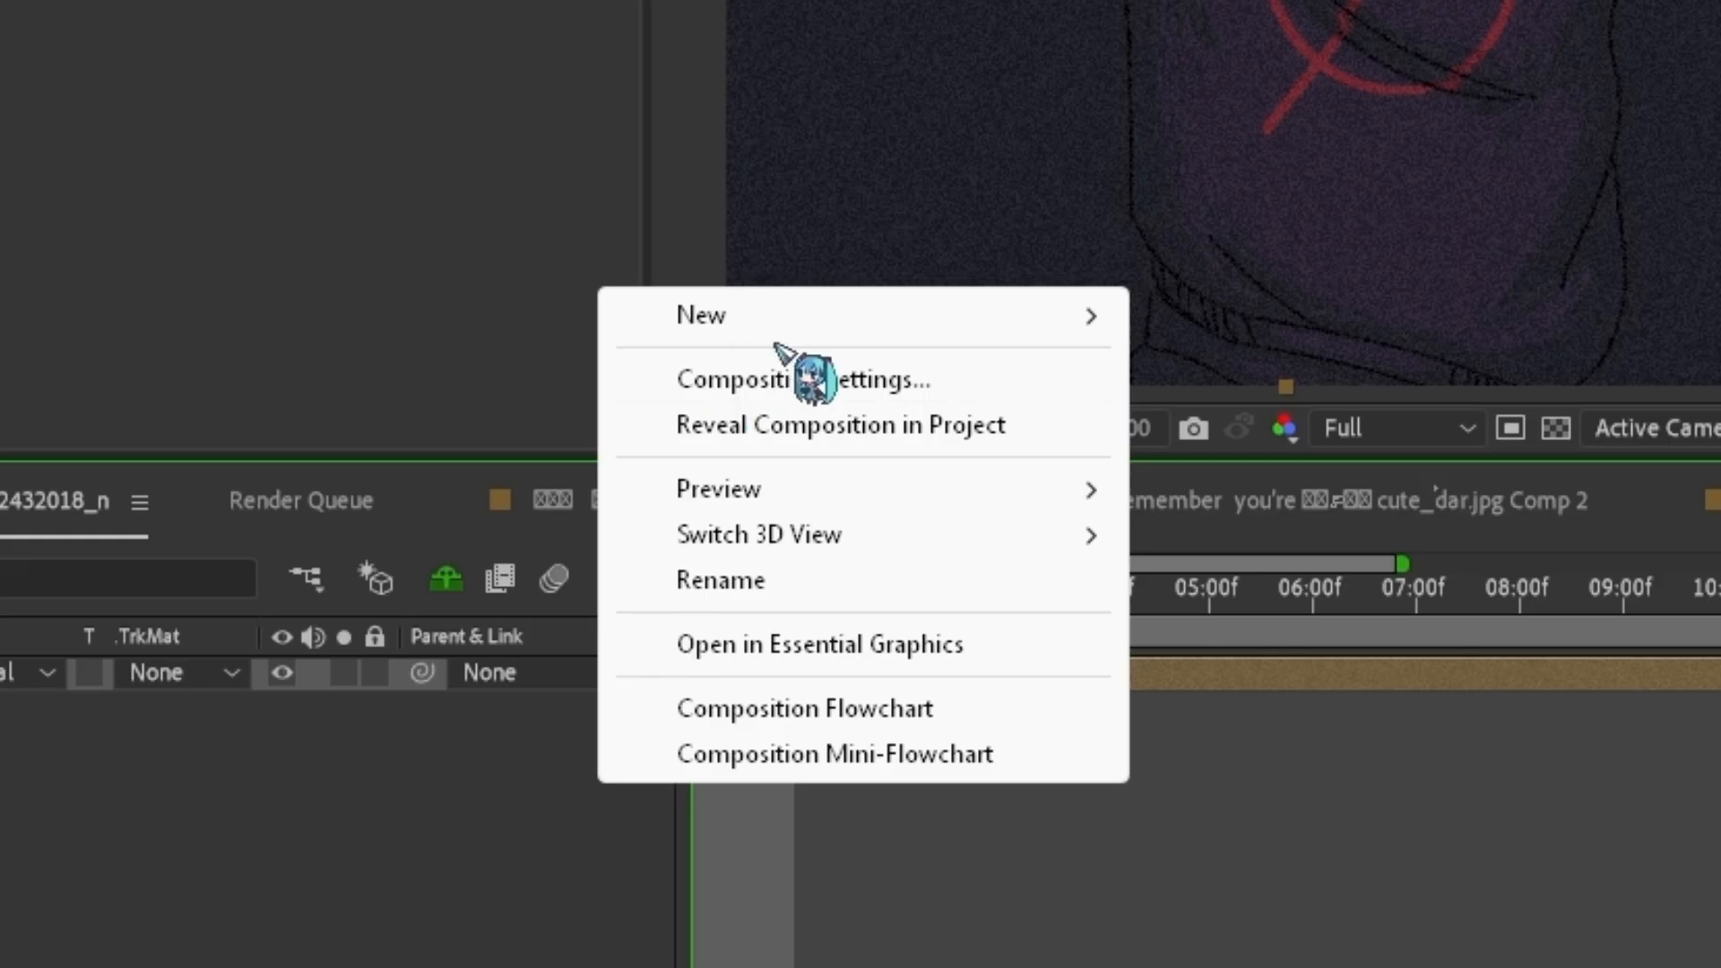
mouse_move(699, 315)
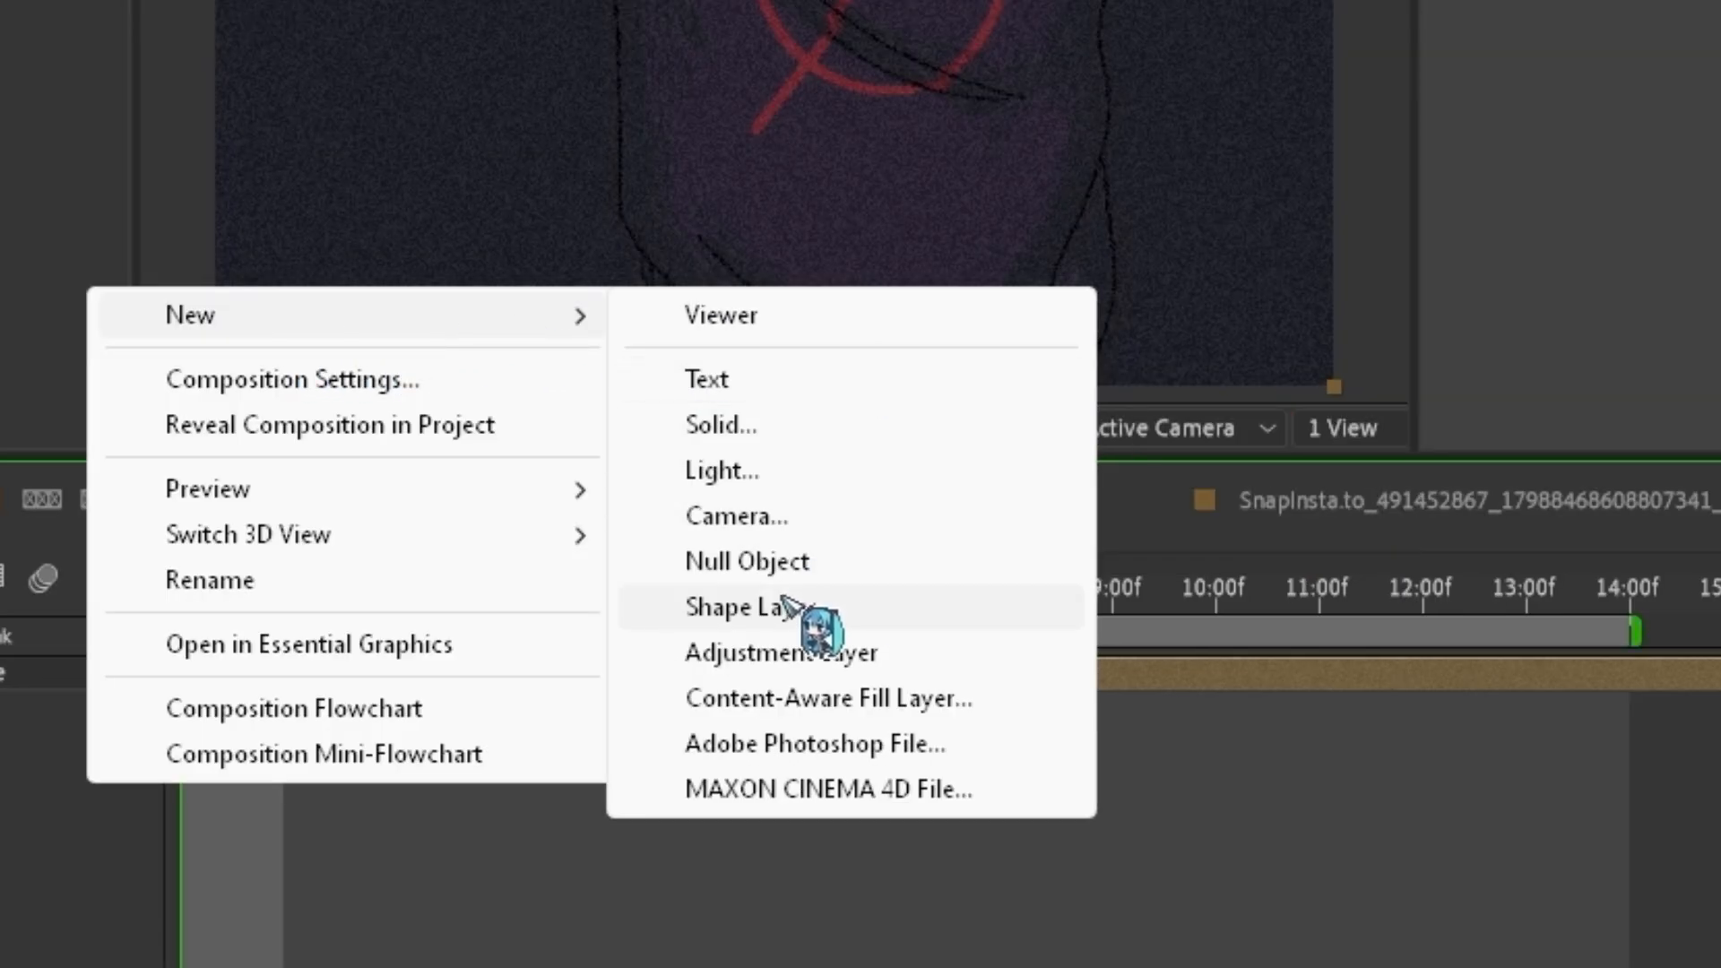
left_click(745, 561)
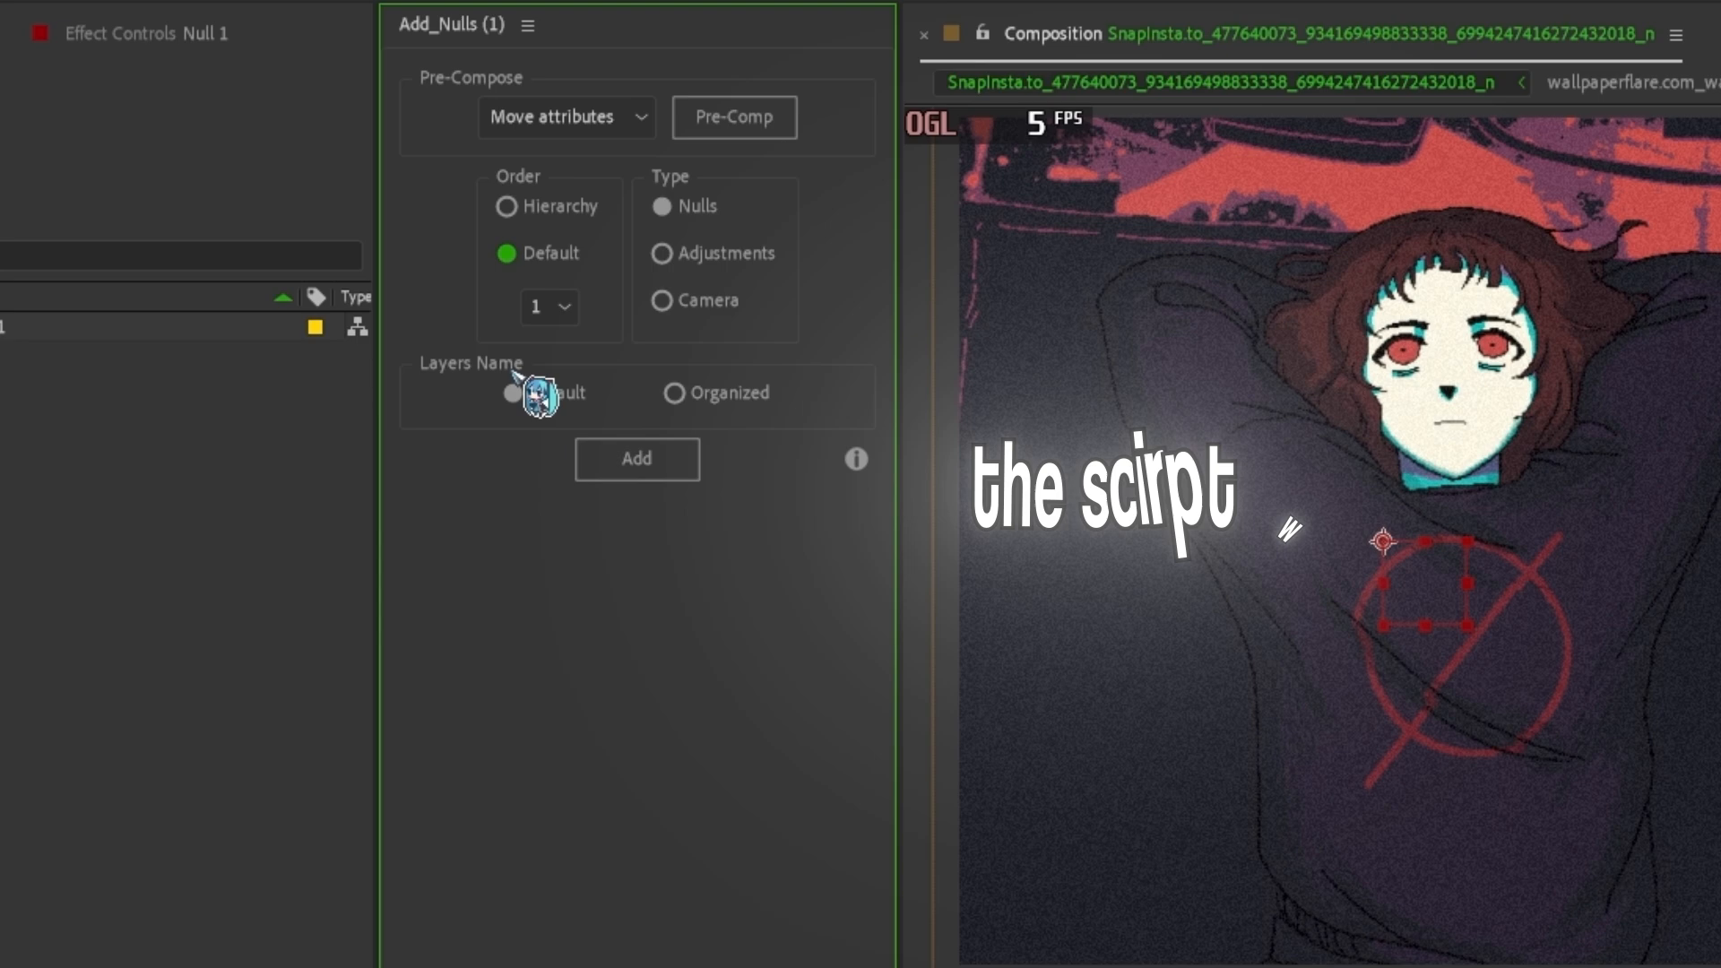
Choose the Default option for Layers Name in the Add_Nulls panel
left_click(636, 459)
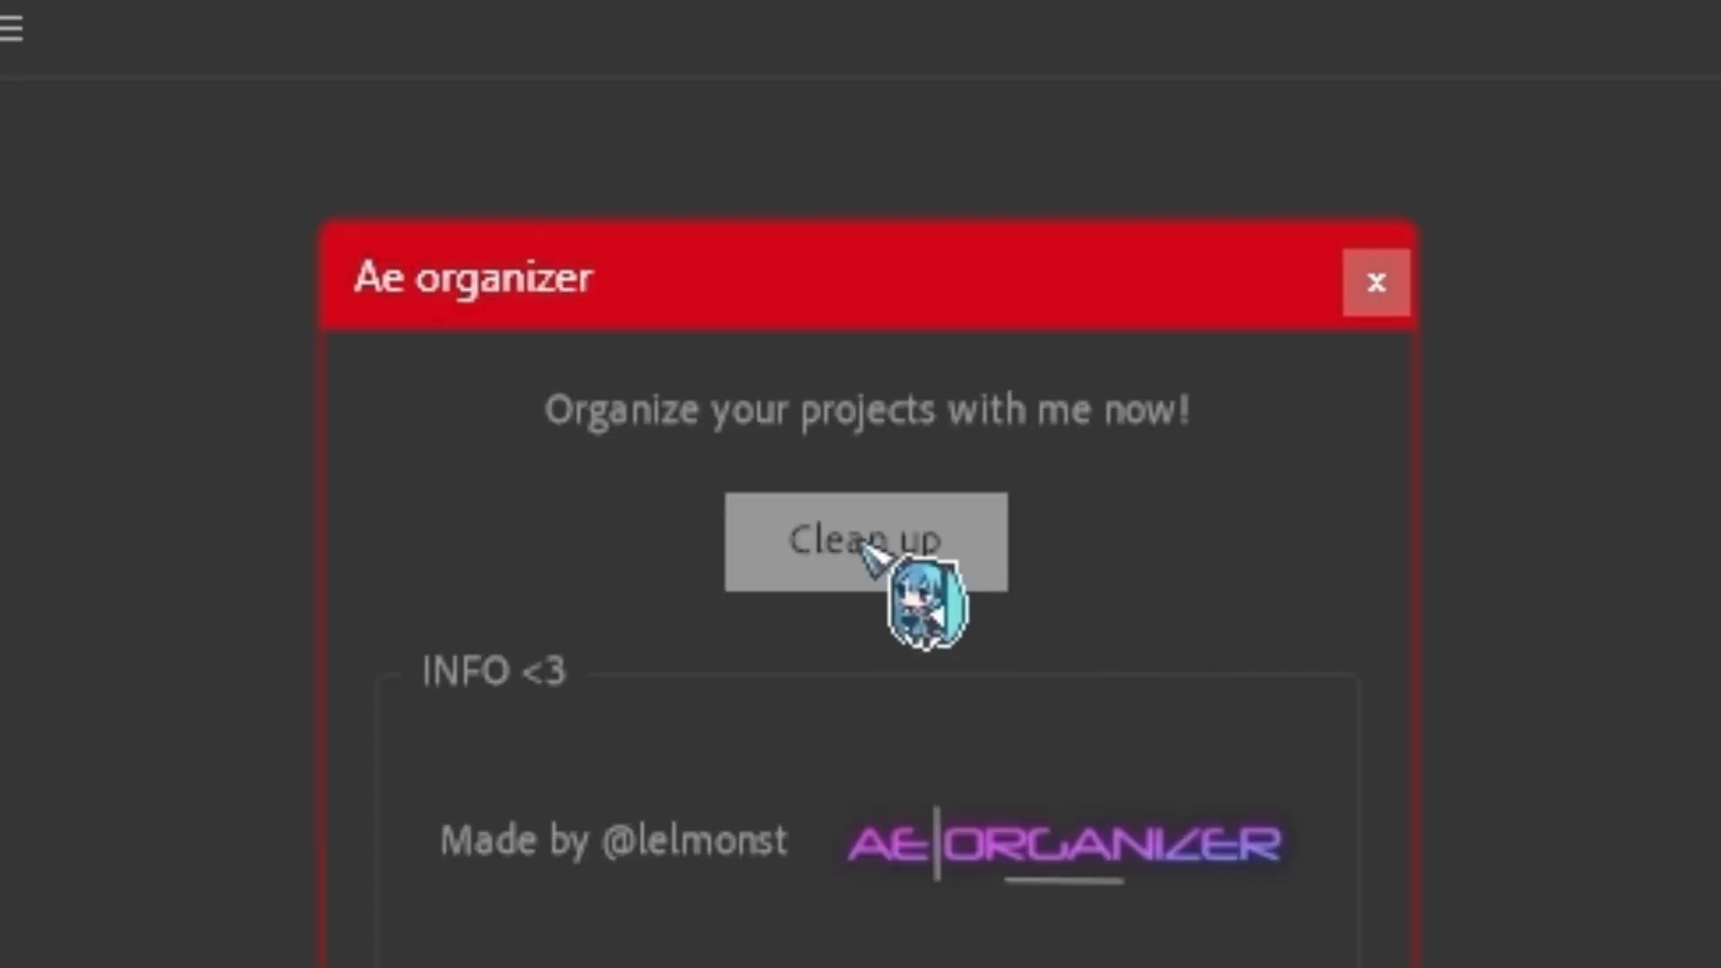
Run Ae Organizer's Clean up so project items land in Comps, Footage and Solids folders
left_click(864, 539)
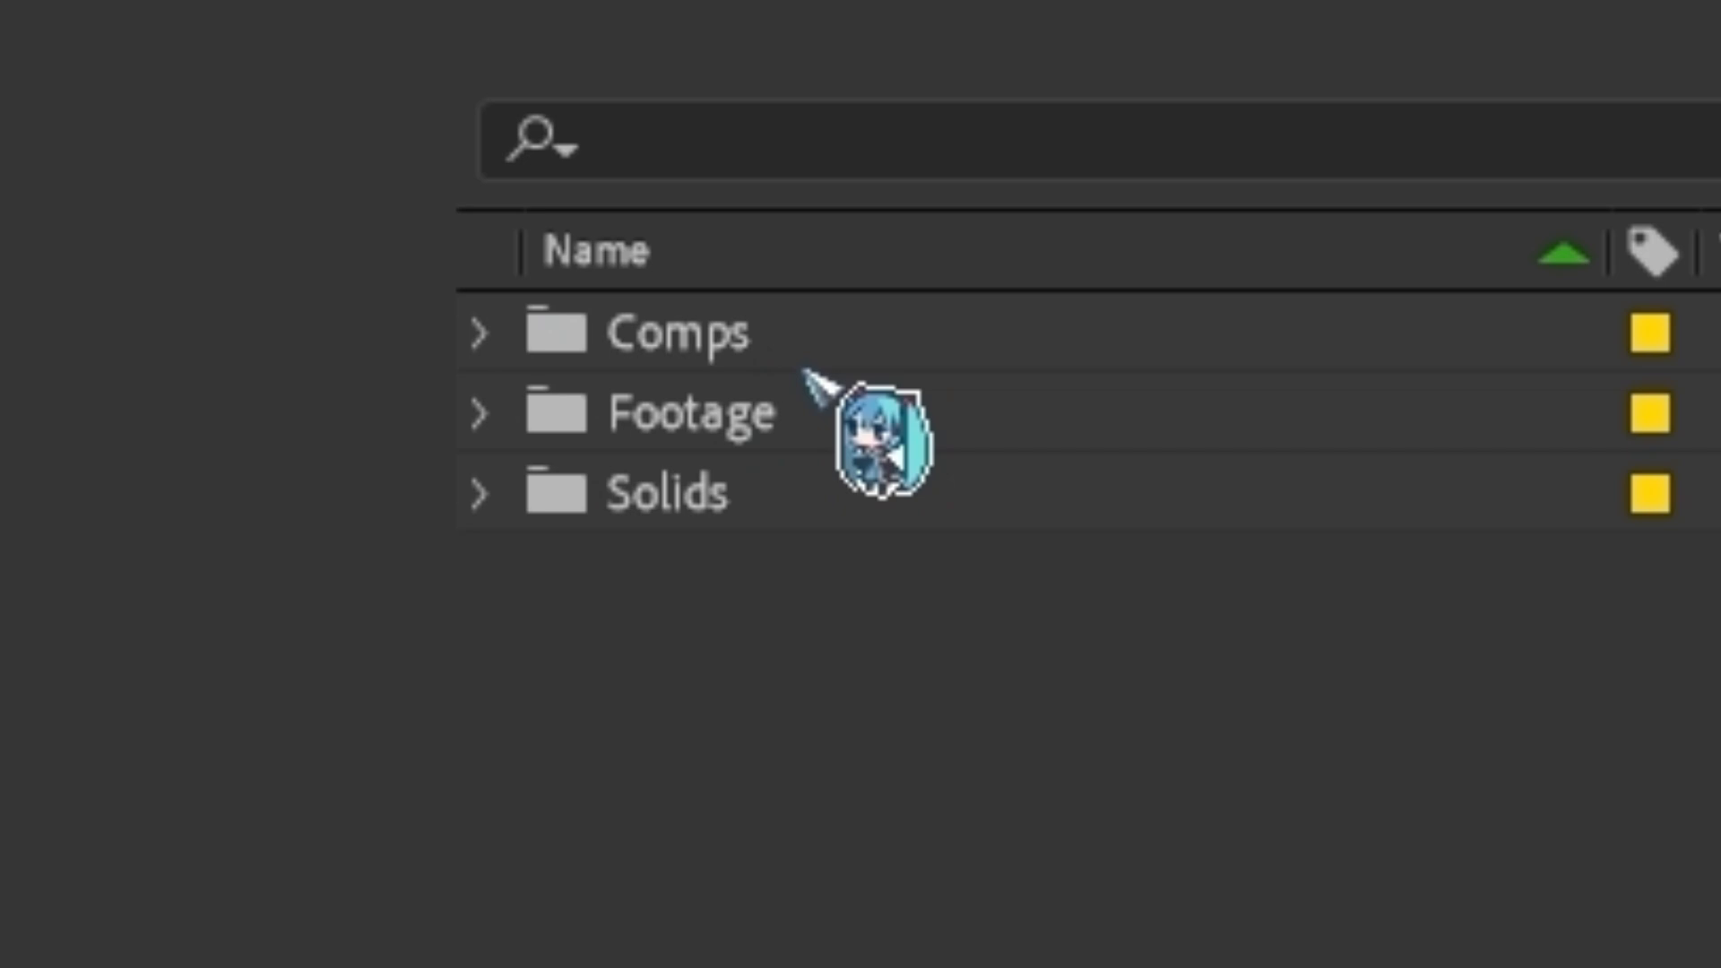
left_click(647, 491)
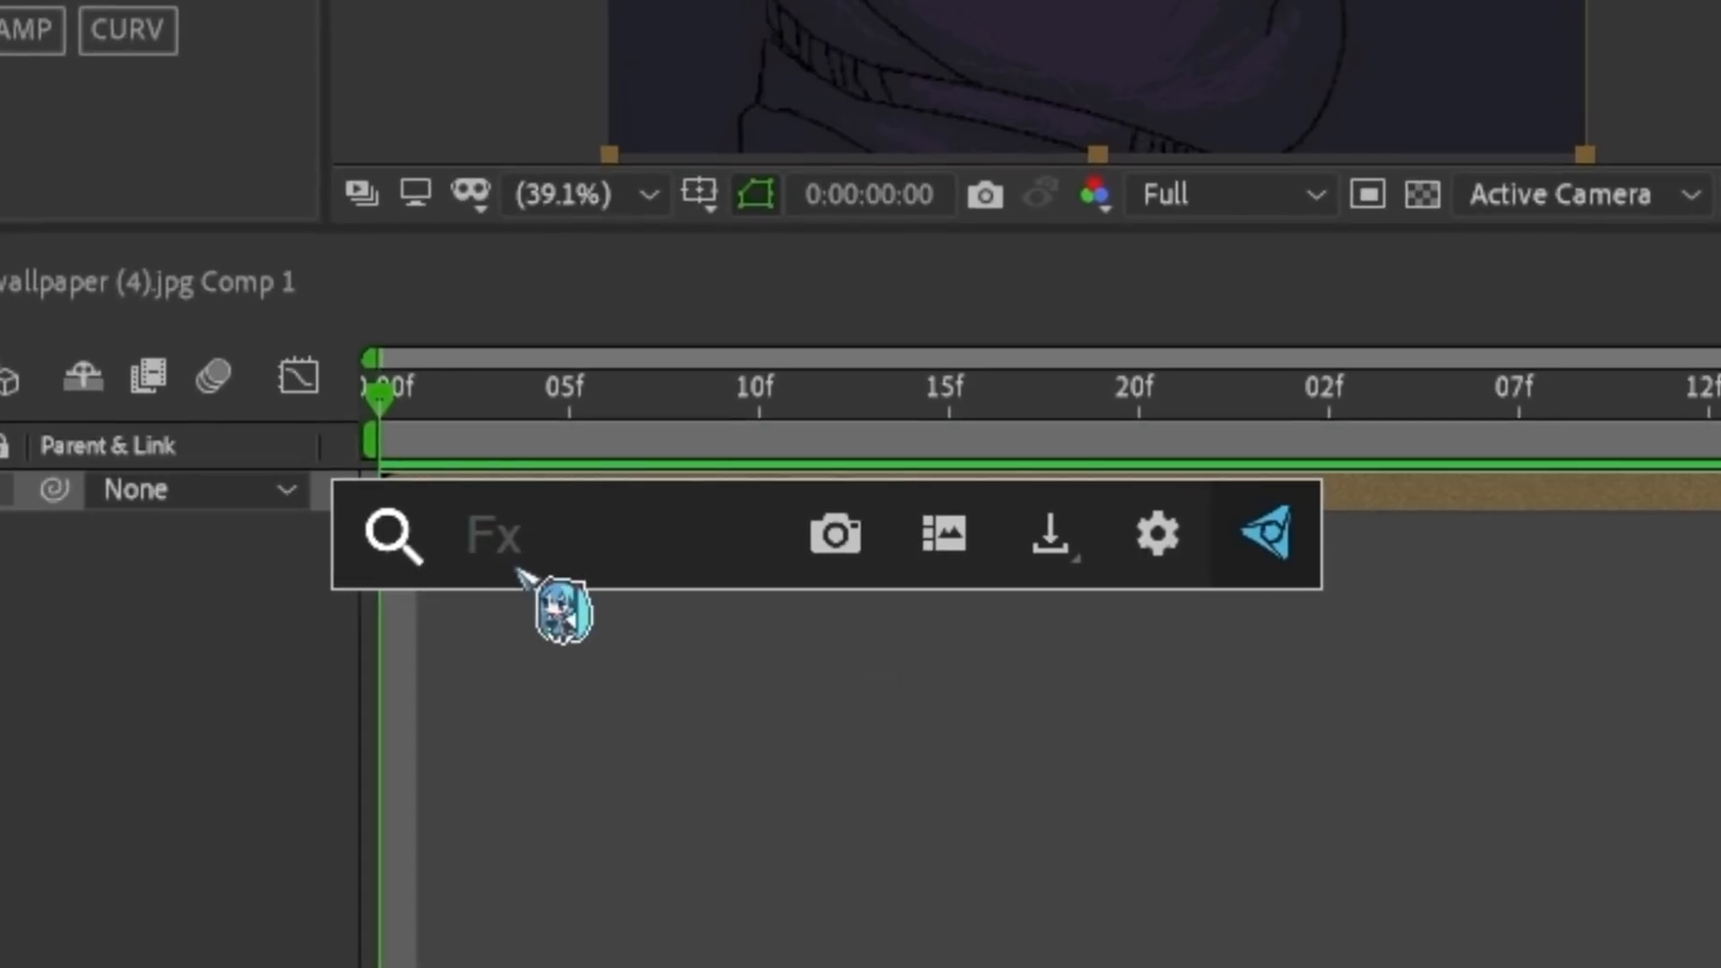
Search FX Console for 'tint' and apply the Tint effect to the wallpaper pre-comp layer
type("tint")
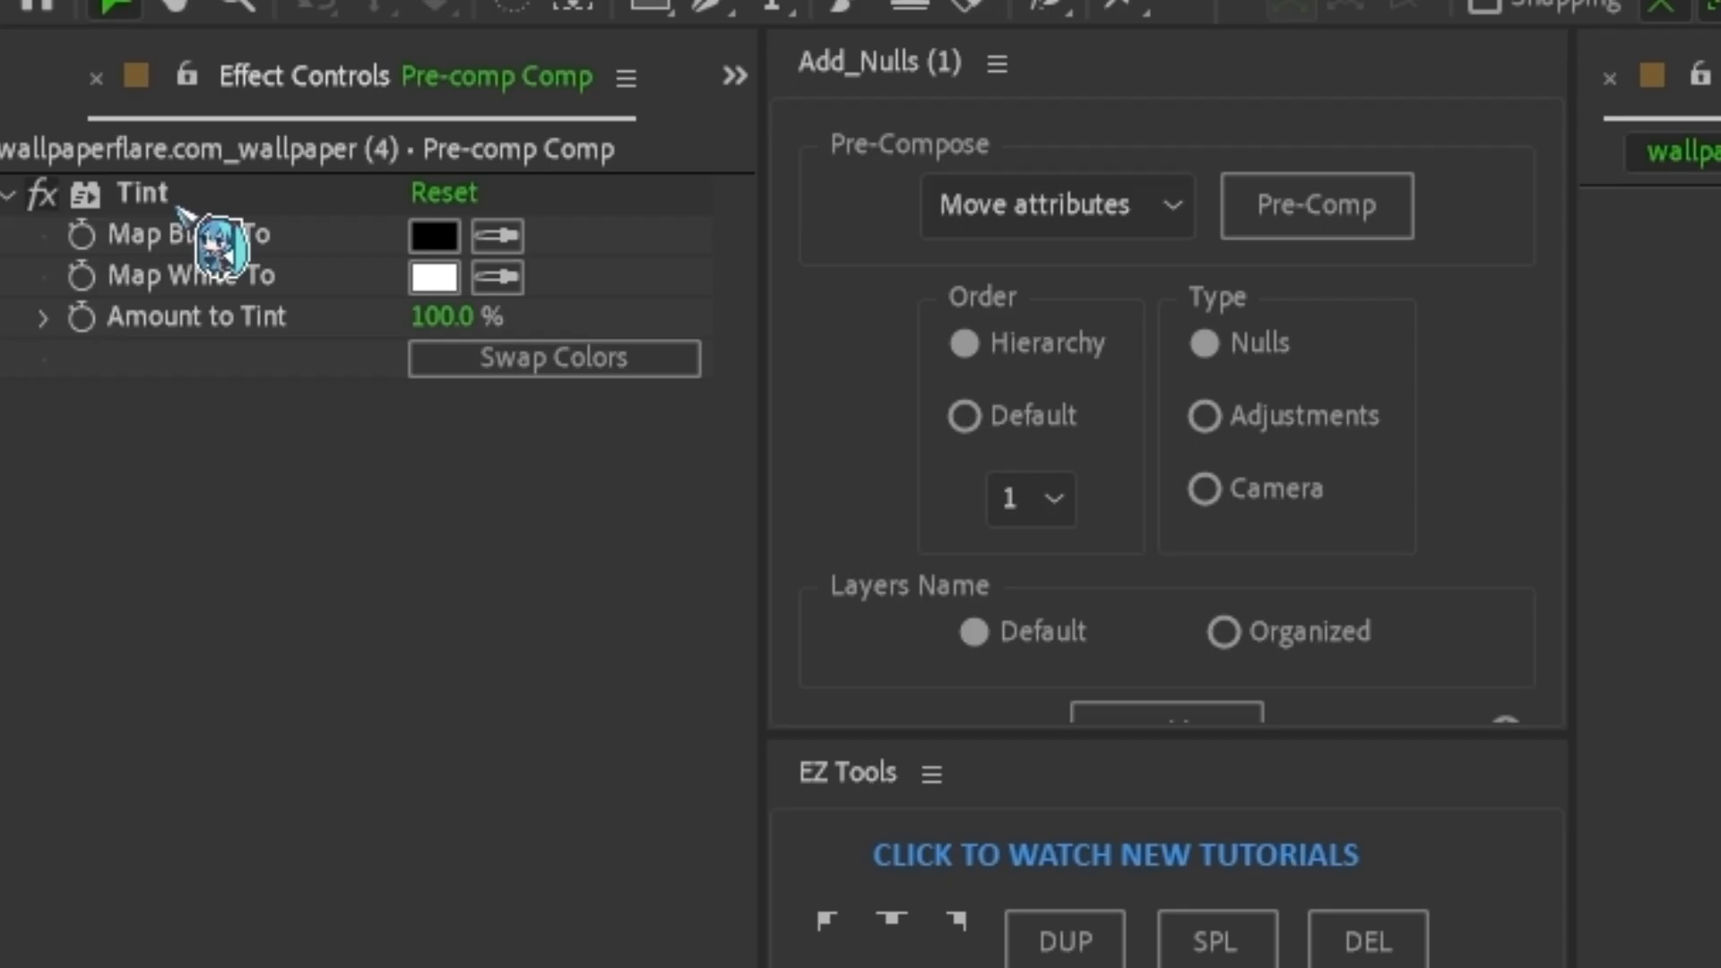
left_click(140, 194)
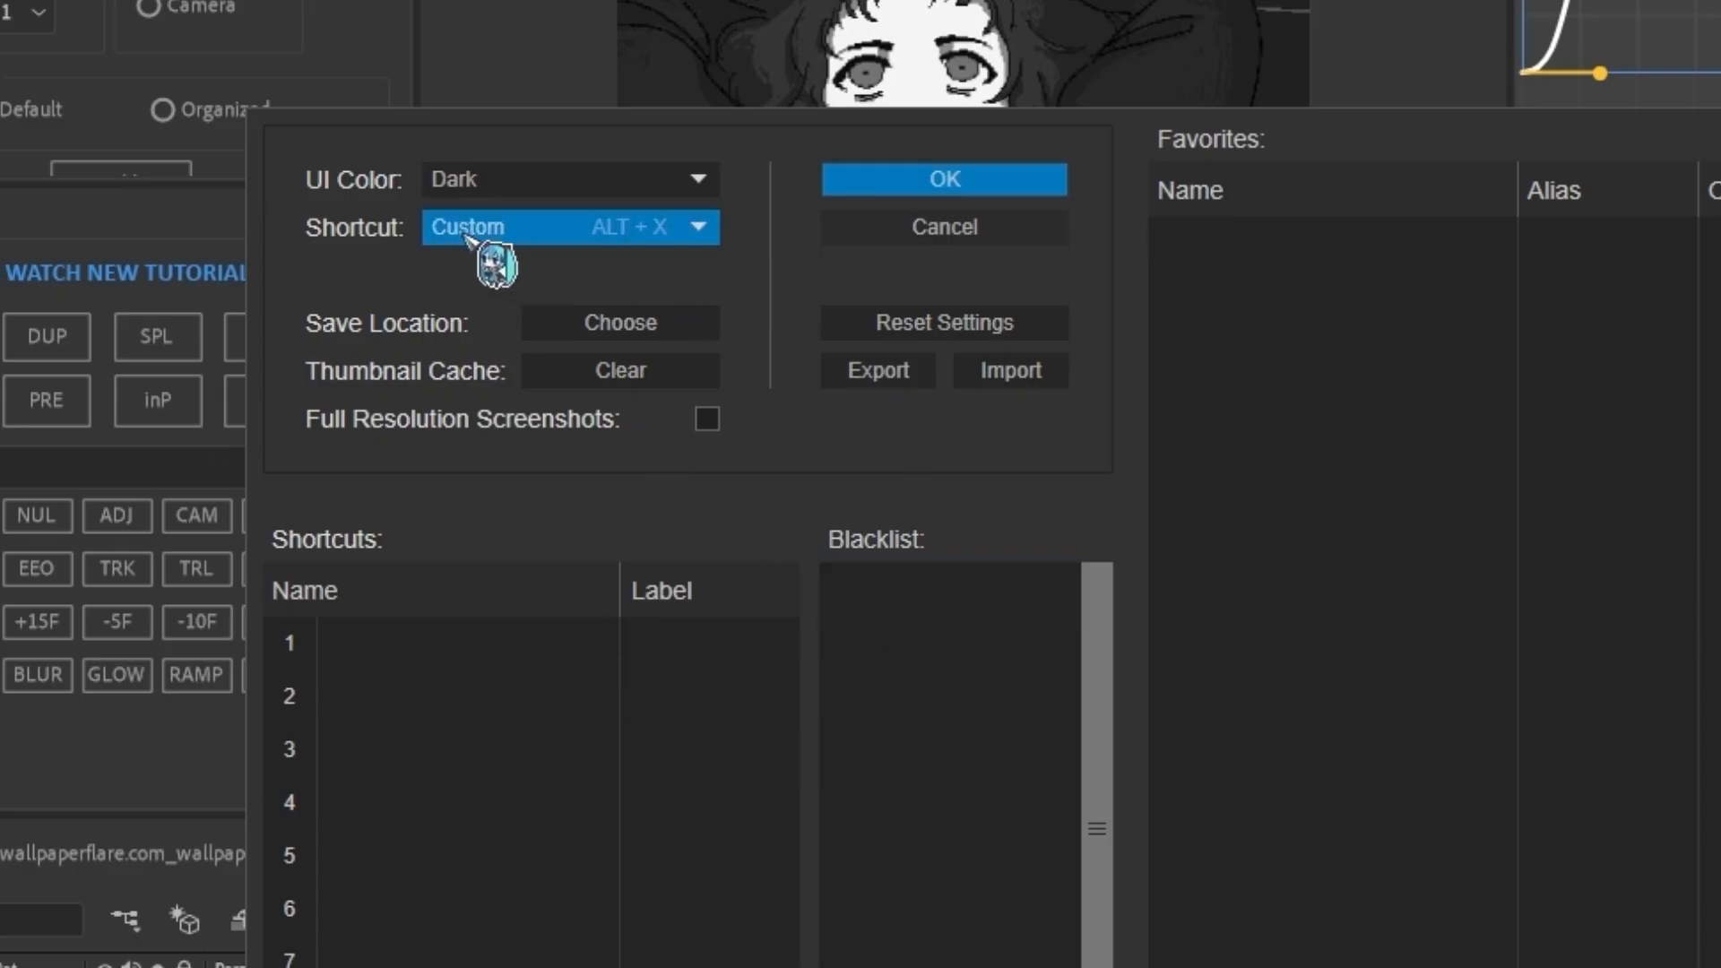
Expand FX Console's Shortcut dropdown listing choices such as Ctrl + Space and ALT + X
left_click(567, 228)
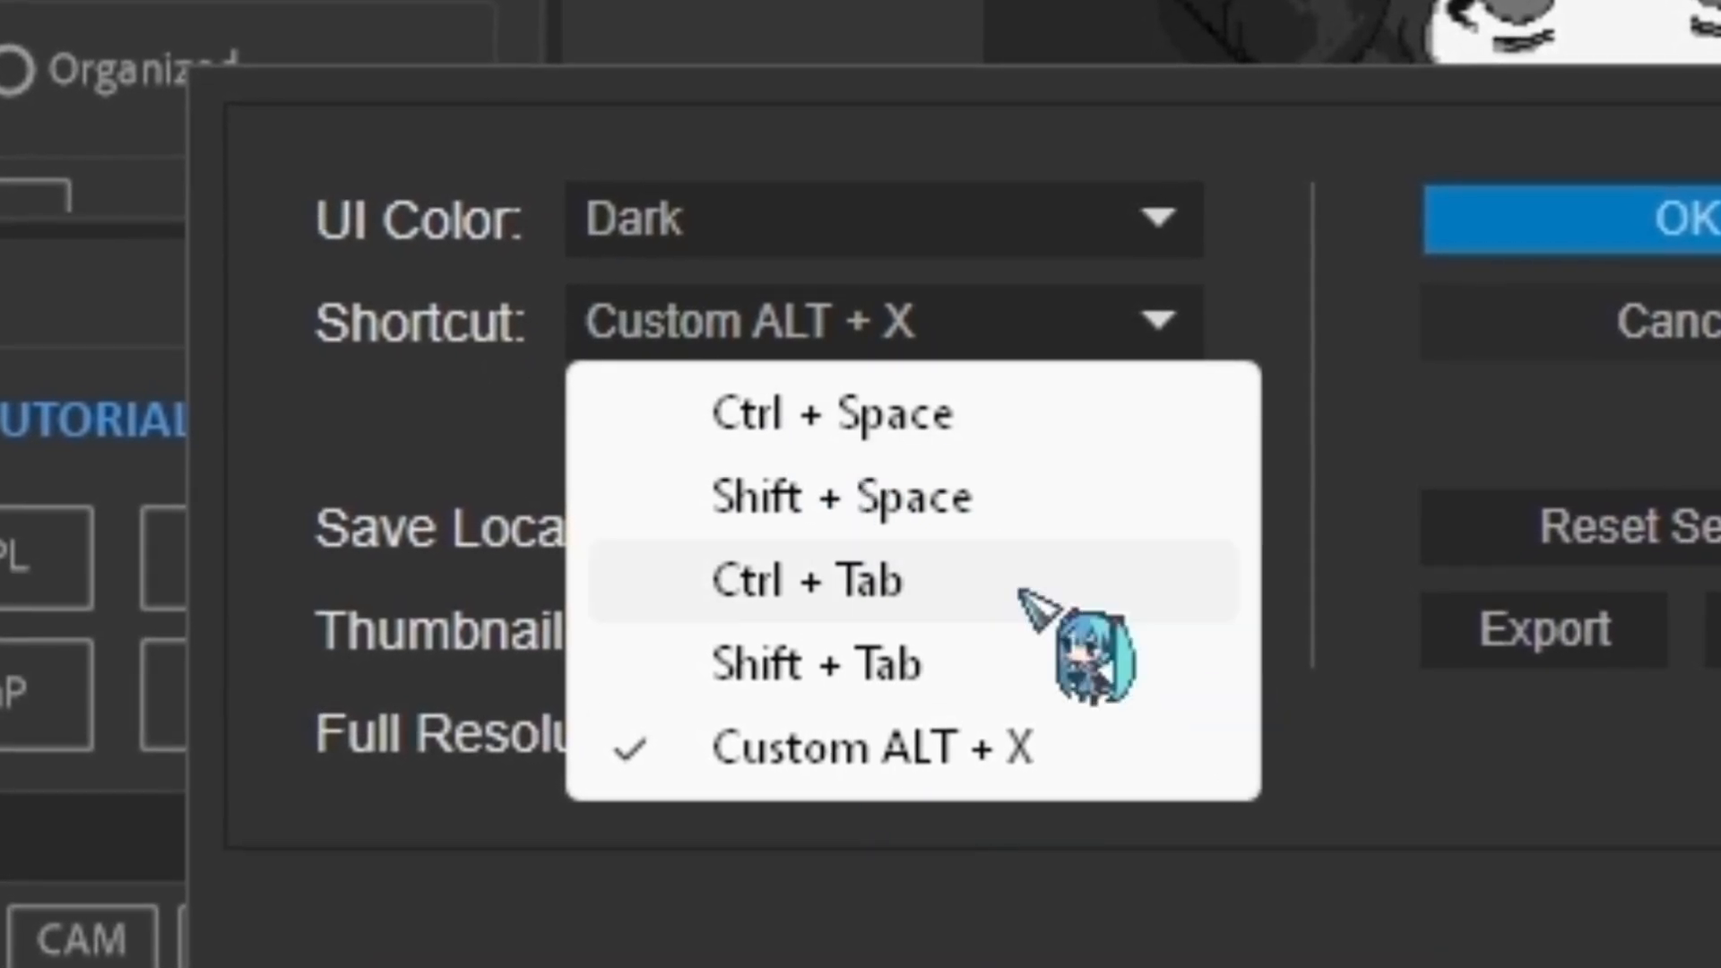
mouse_move(1097, 868)
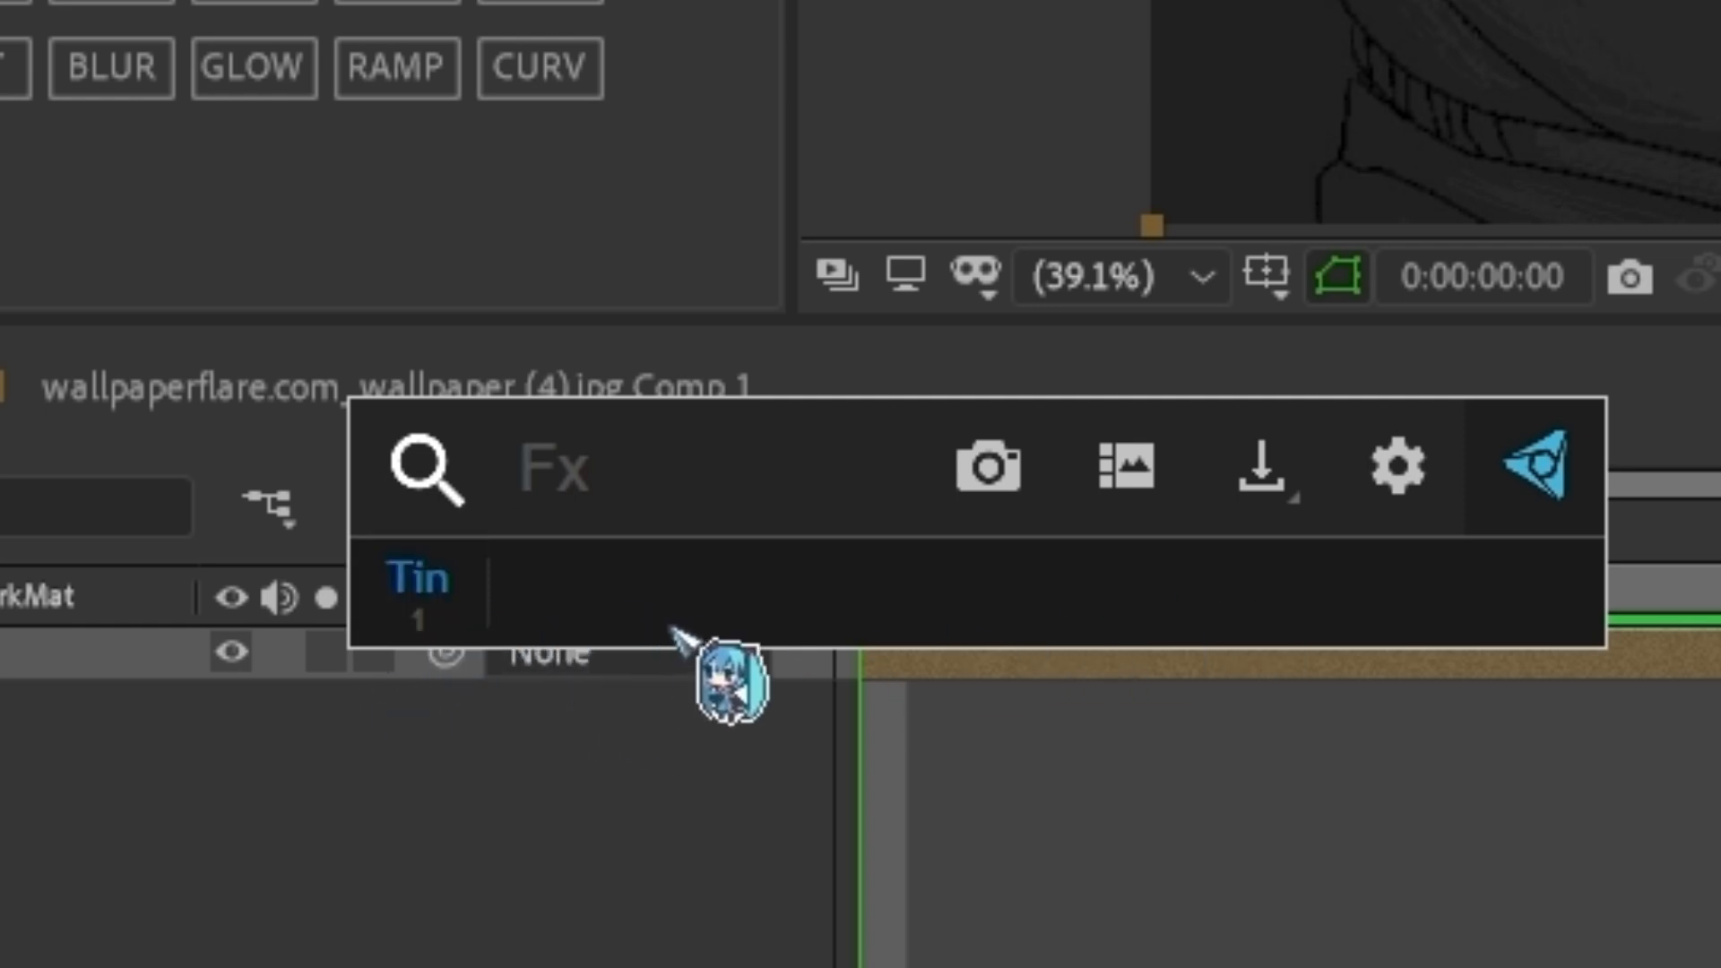
Focus the FX Console search field, which now offers Tint as a recent favourite
left_click(538, 469)
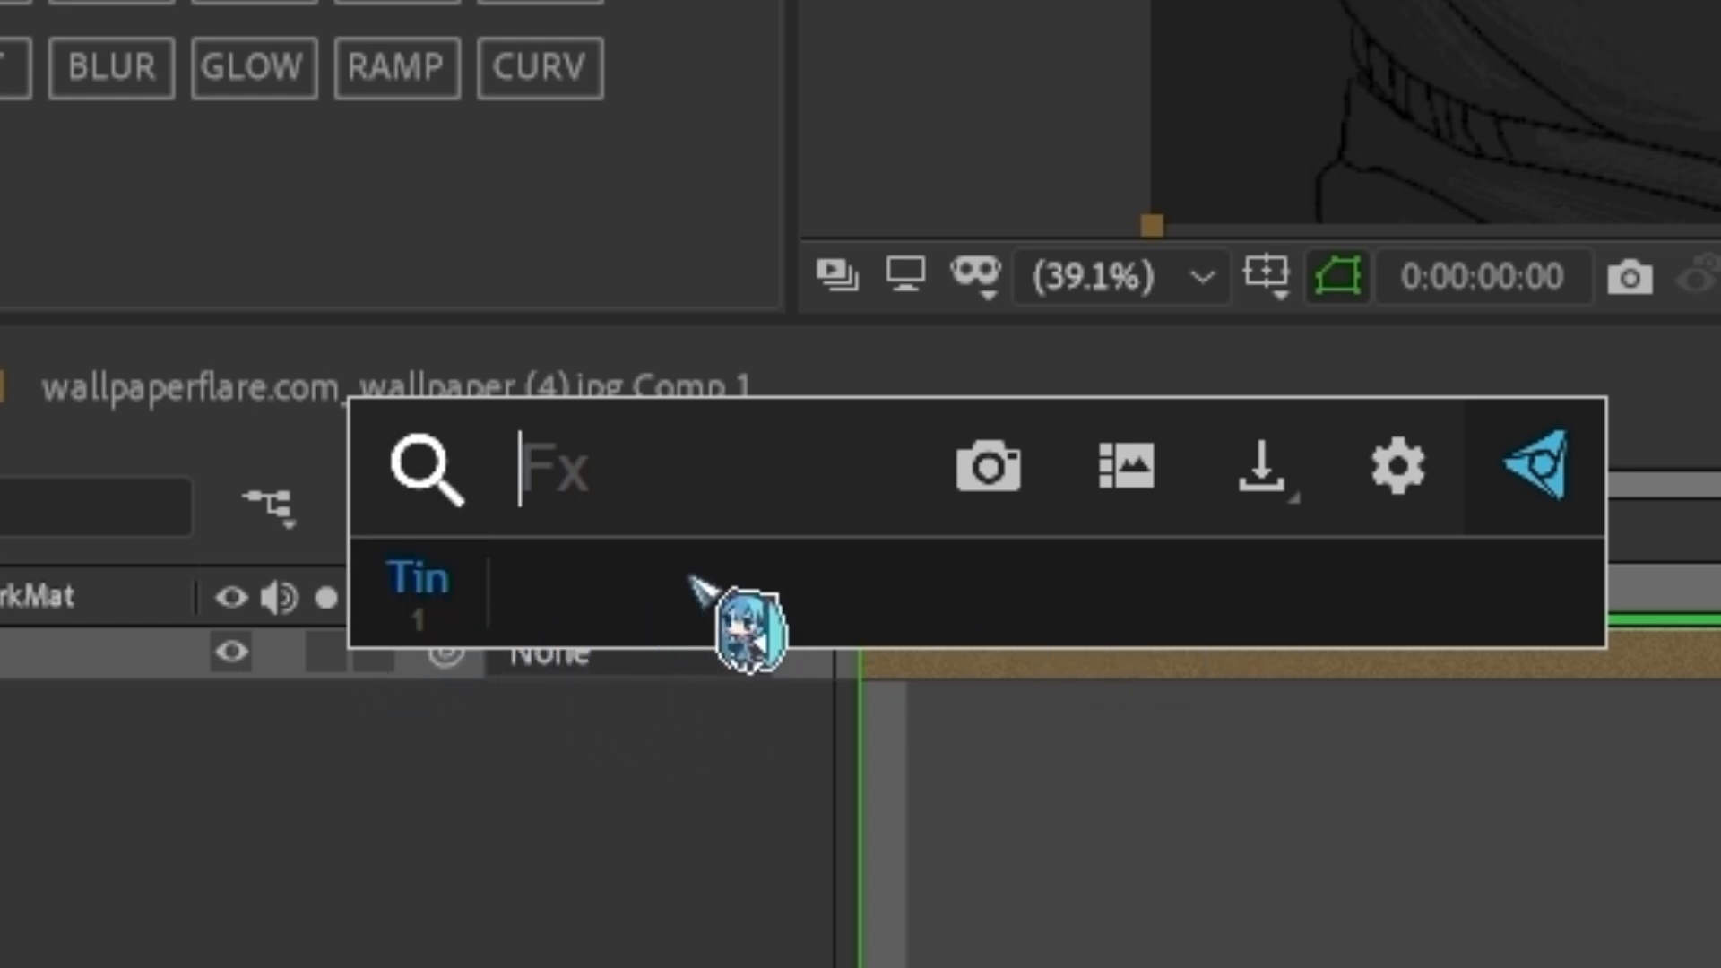